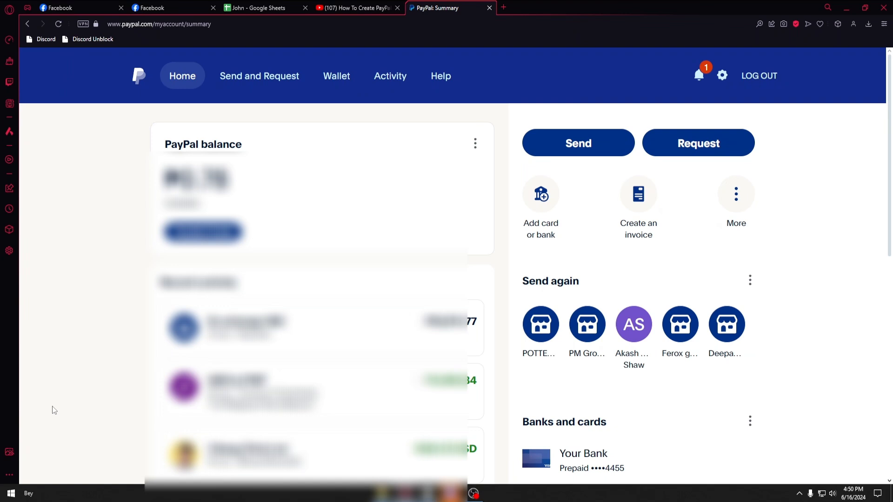
pyautogui.moveTo(640, 224)
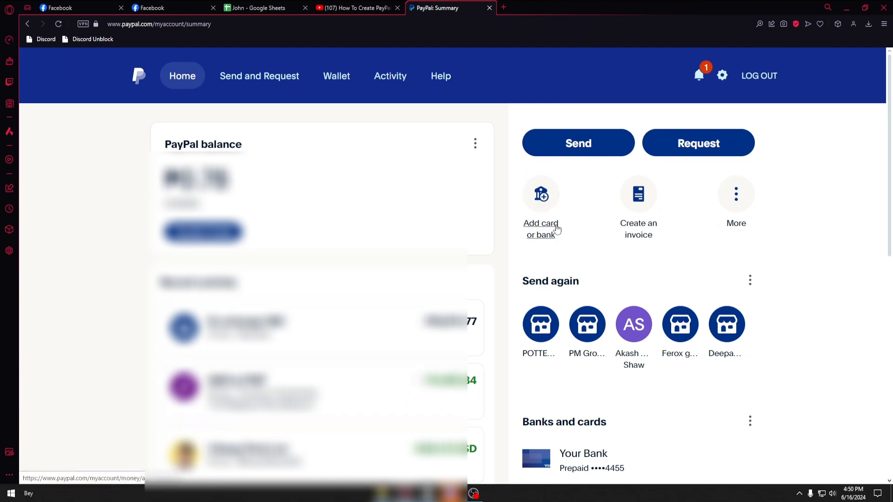
# Step: Expand the extra account shortcuts on Summary and head to Send and Request
pyautogui.click(736, 193)
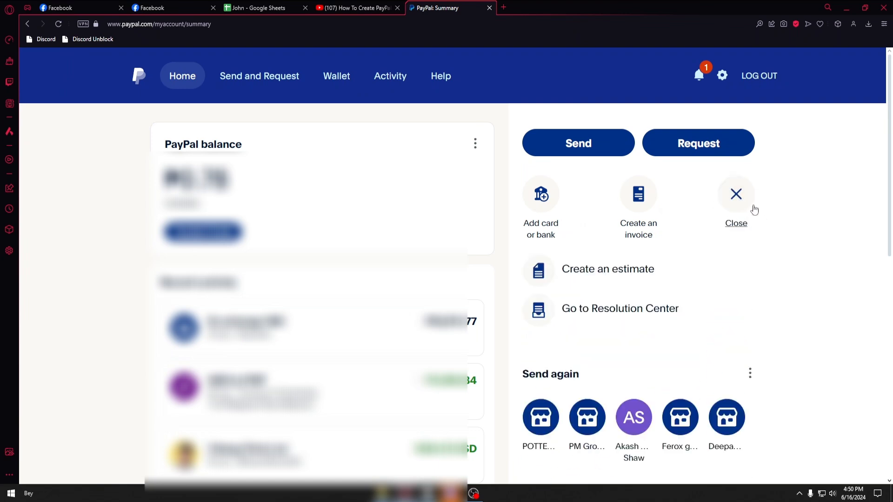
pyautogui.moveTo(639, 296)
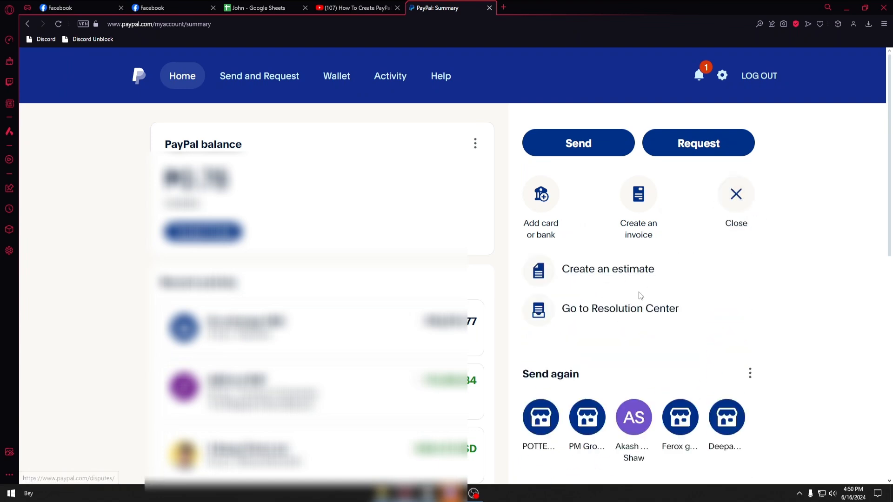
pyautogui.moveTo(593, 306)
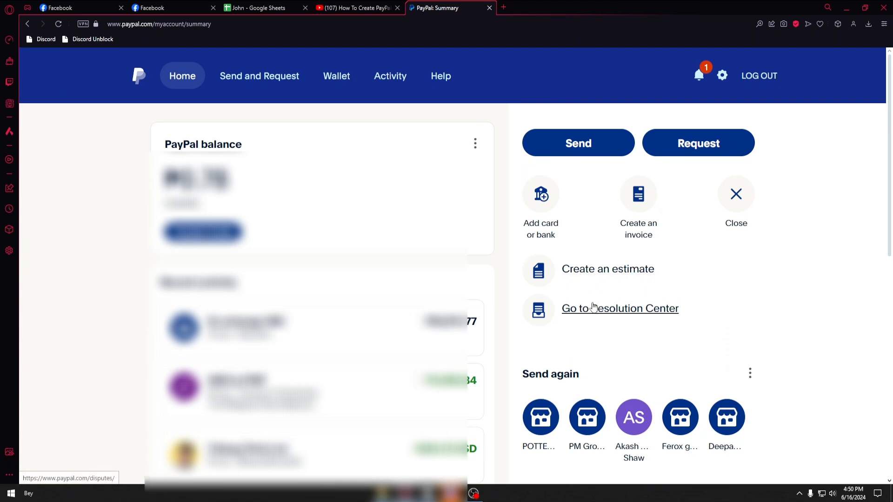
pyautogui.moveTo(582, 274)
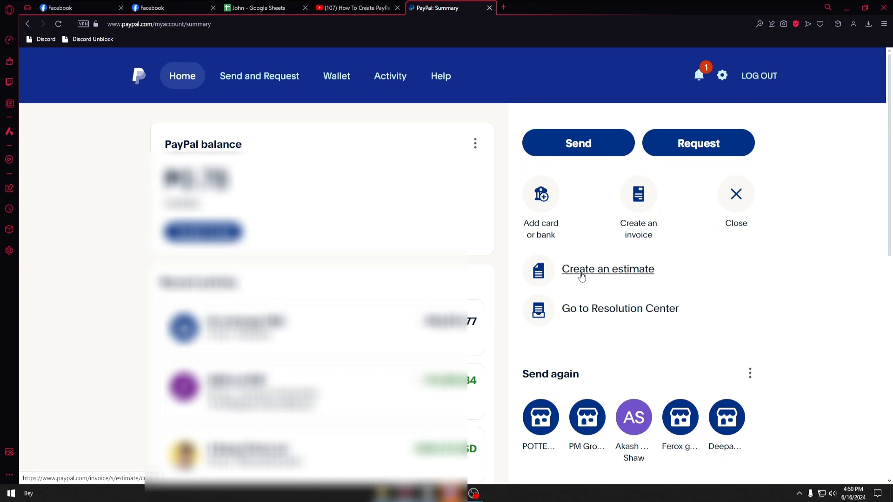
pyautogui.moveTo(561, 279)
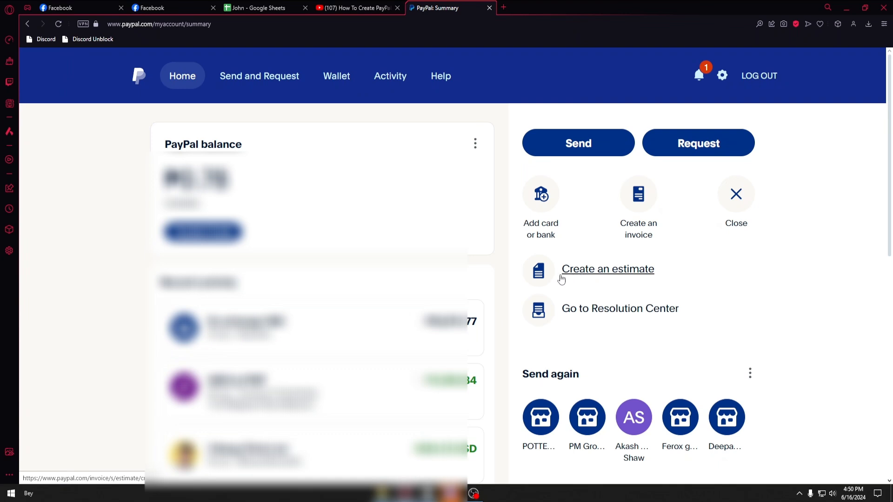
pyautogui.moveTo(226, 146)
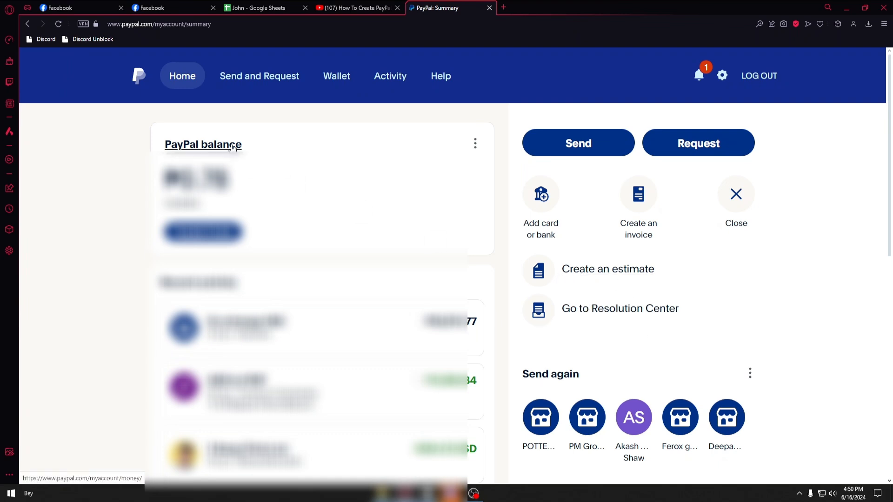
pyautogui.moveTo(260, 78)
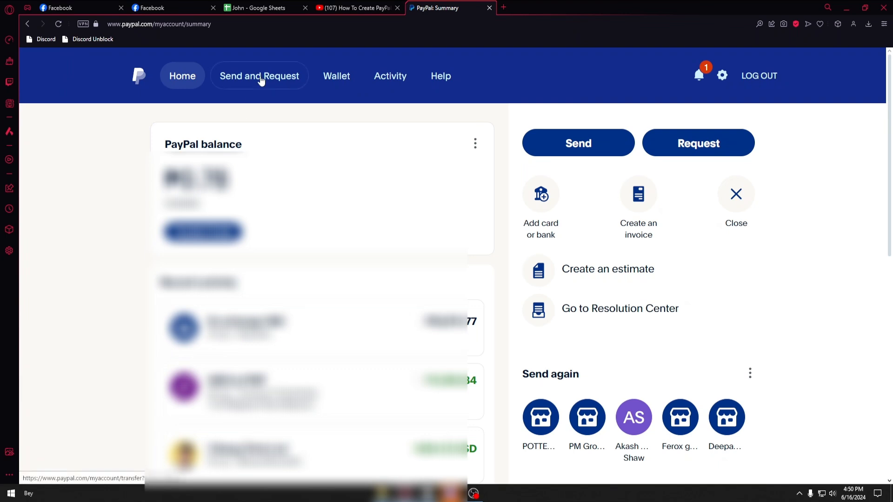
pyautogui.moveTo(244, 82)
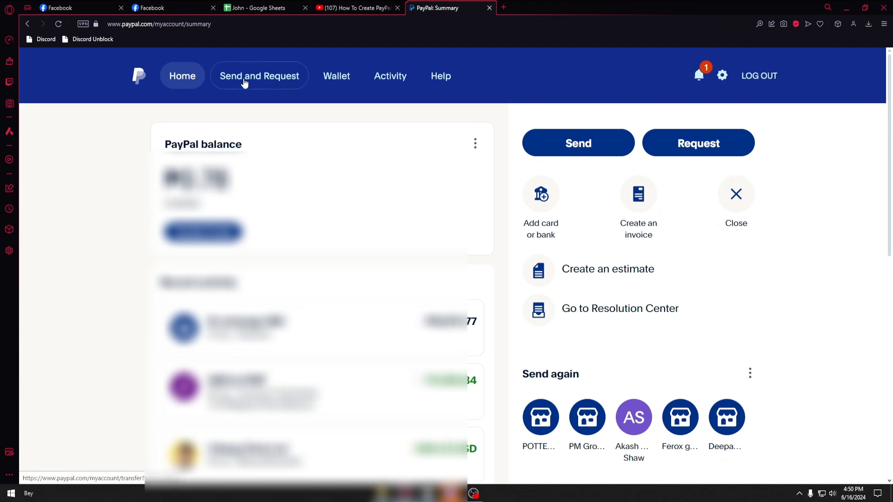
pyautogui.click(259, 76)
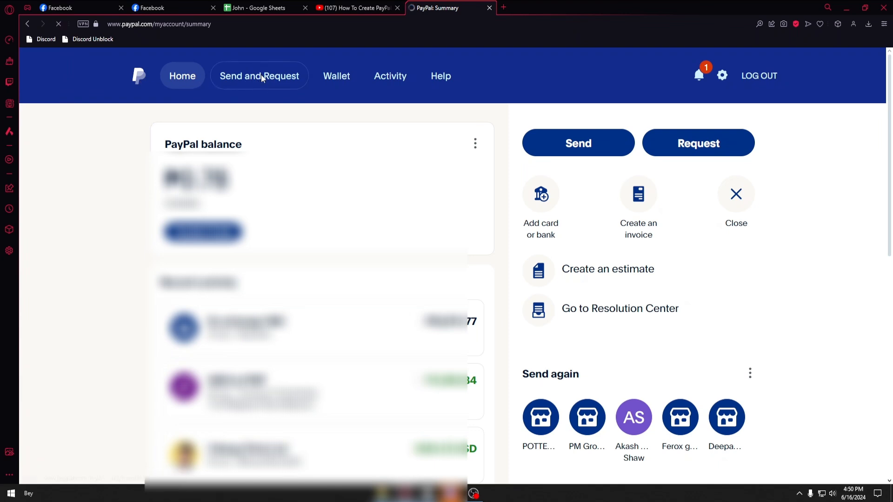
# Step: Reach Create a Profile for PayPal.Me via the More options of Send and Request
pyautogui.click(259, 77)
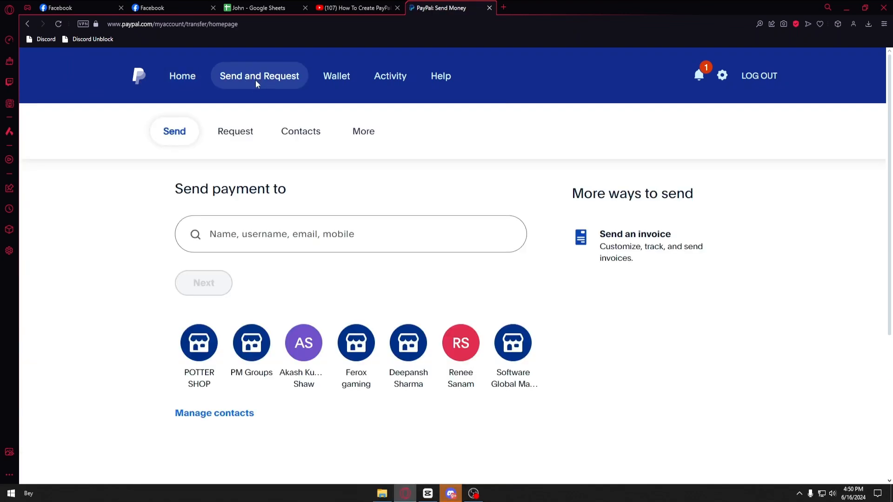
pyautogui.click(362, 131)
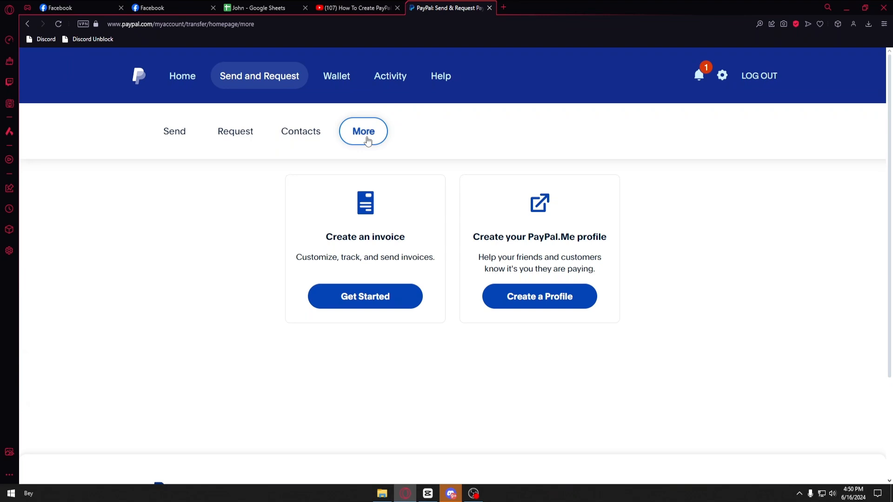
pyautogui.moveTo(539, 305)
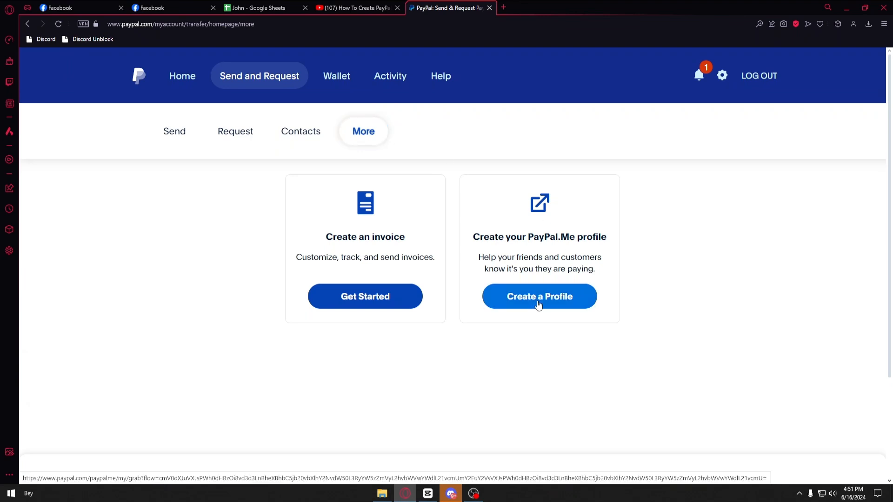
pyautogui.click(539, 297)
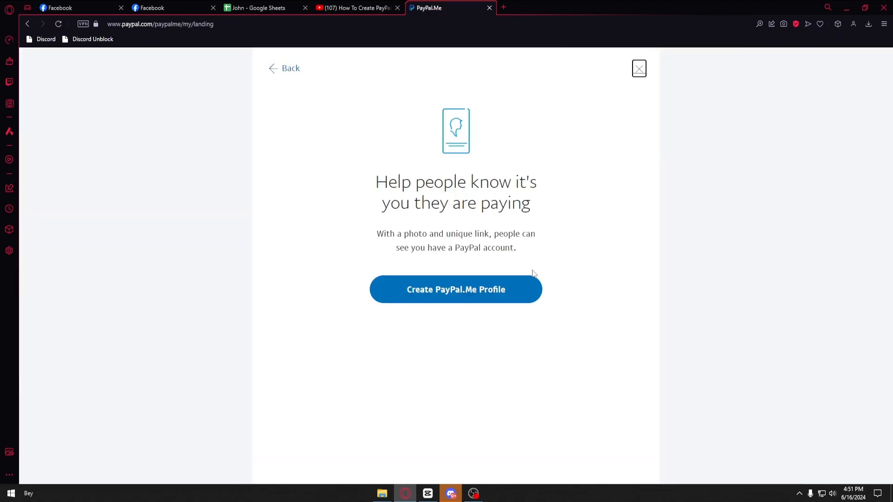
pyautogui.moveTo(510, 275)
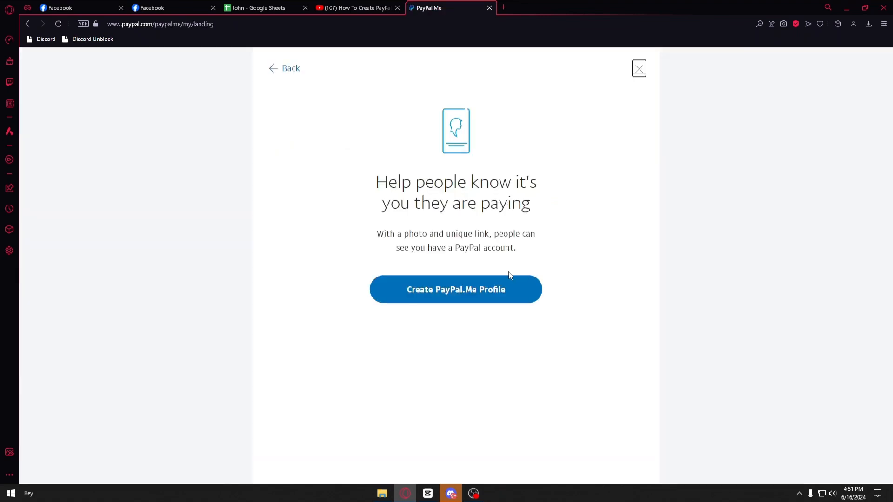
pyautogui.moveTo(478, 301)
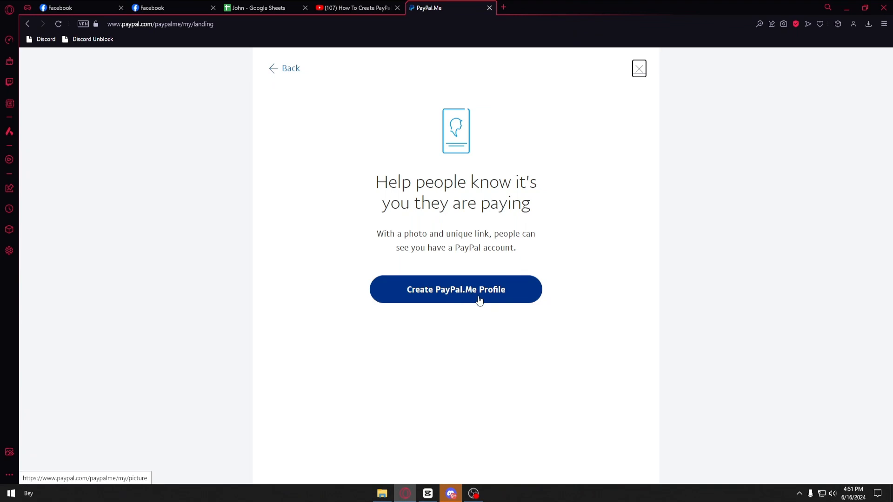
# Step: Skip the profile photo with Not Now and enter a custom PayPal.Me link
pyautogui.click(456, 289)
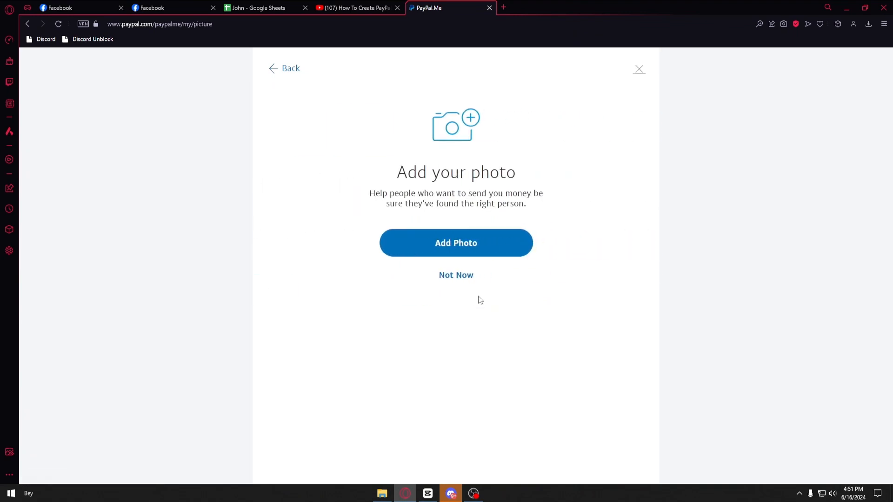
pyautogui.moveTo(458, 250)
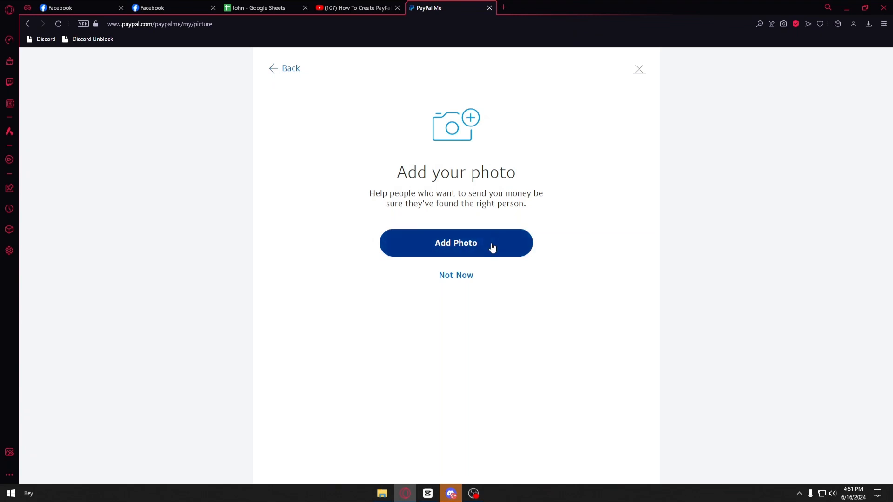
pyautogui.moveTo(482, 260)
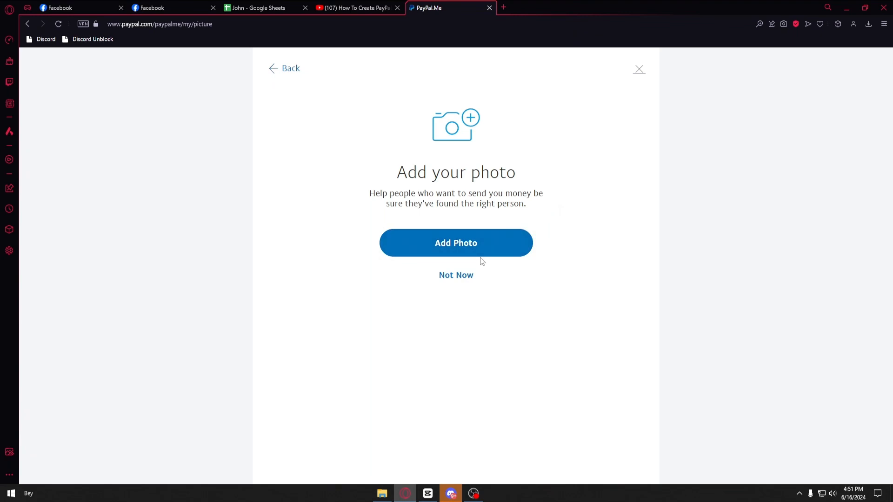
pyautogui.moveTo(462, 279)
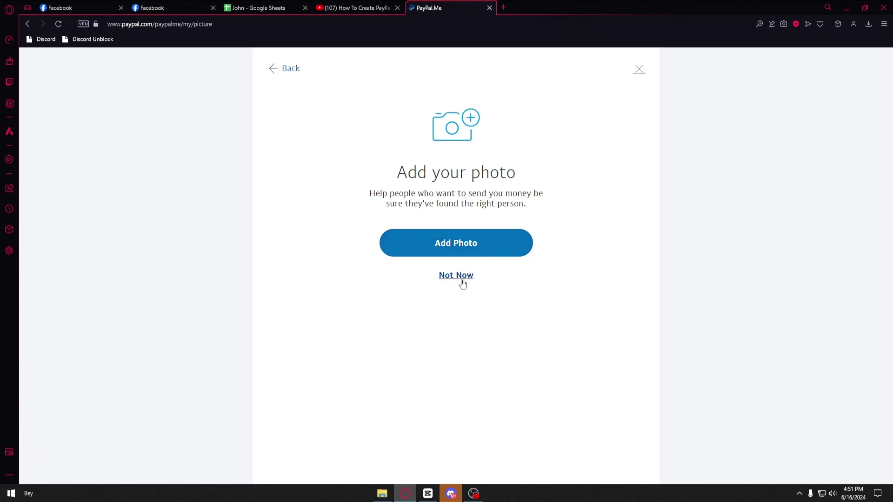
pyautogui.click(456, 275)
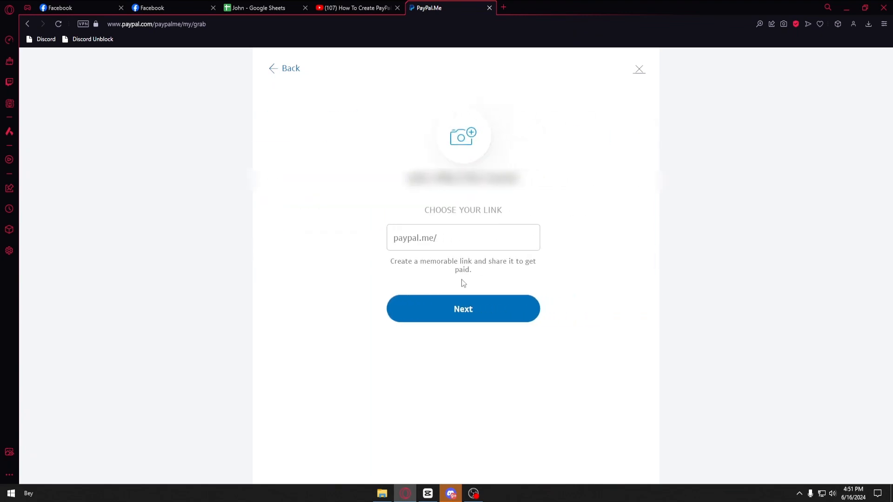
pyautogui.click(455, 237)
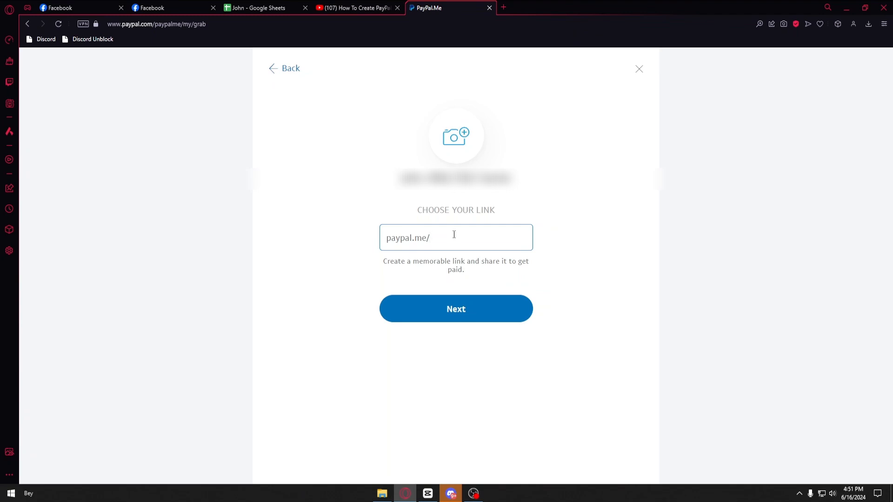
pyautogui.click(456, 309)
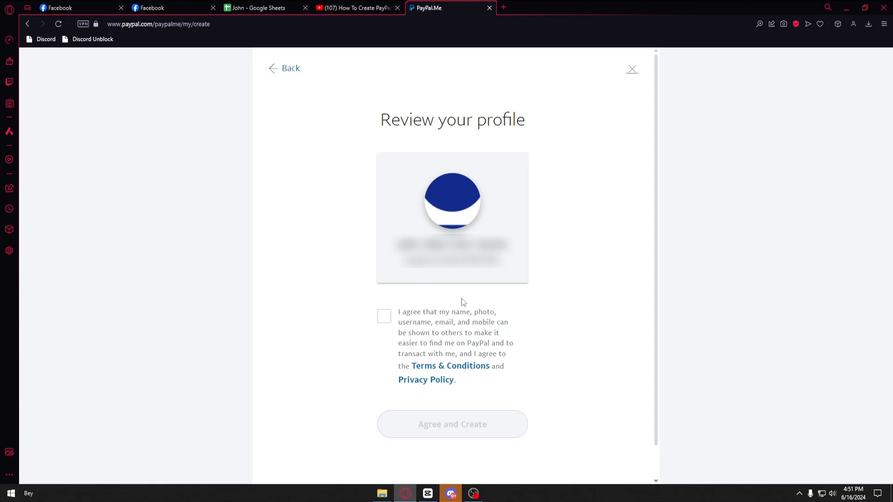
pyautogui.moveTo(389, 320)
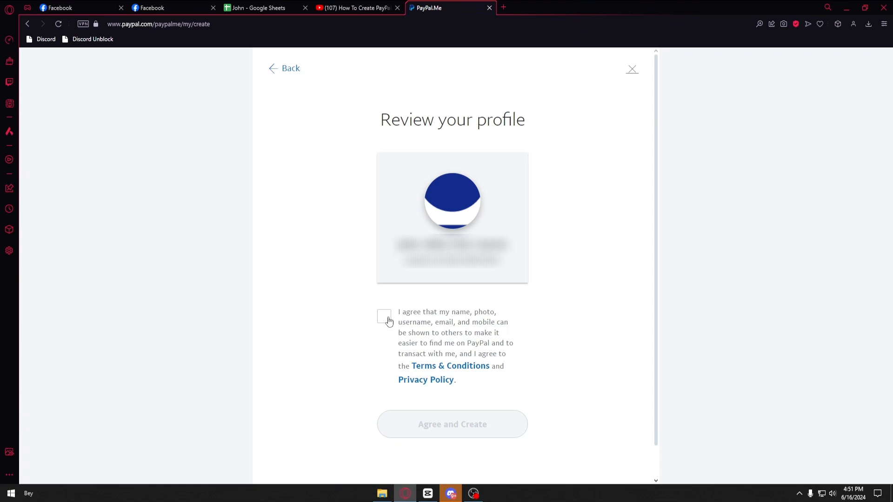
# Step: Tick the sharing-terms agreement and create the PayPal.Me profile so it goes live
pyautogui.click(384, 316)
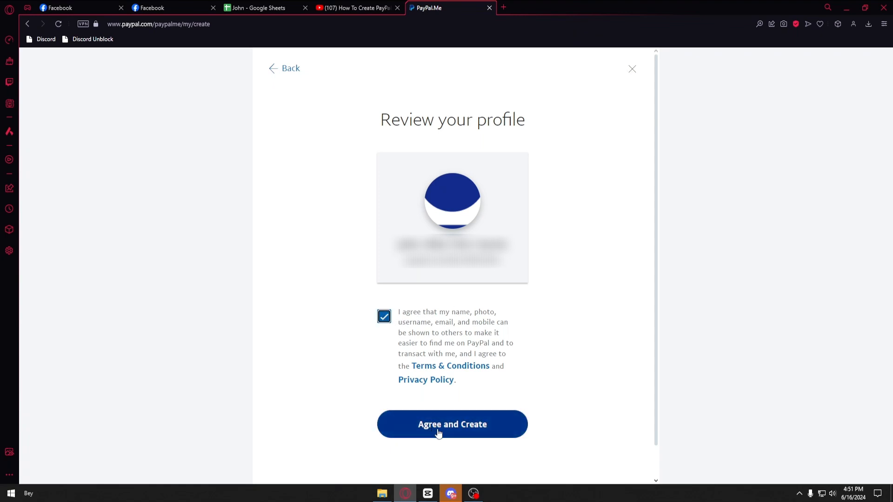
pyautogui.click(451, 424)
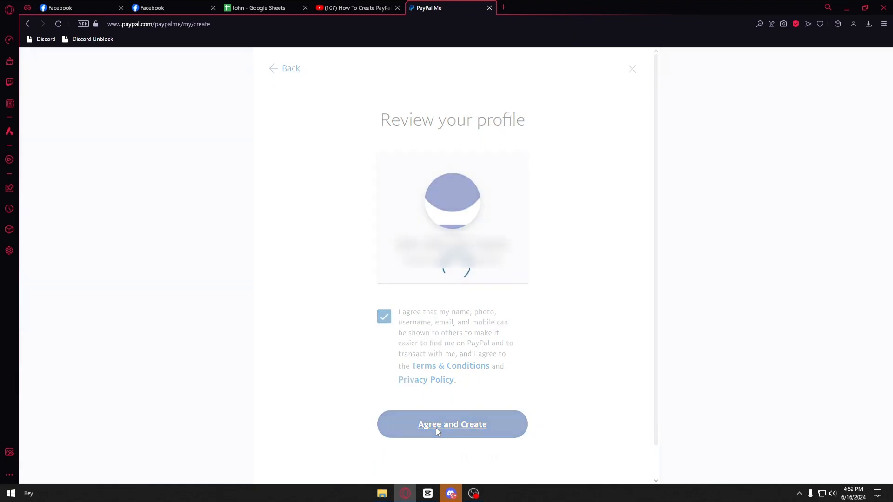
pyautogui.click(452, 424)
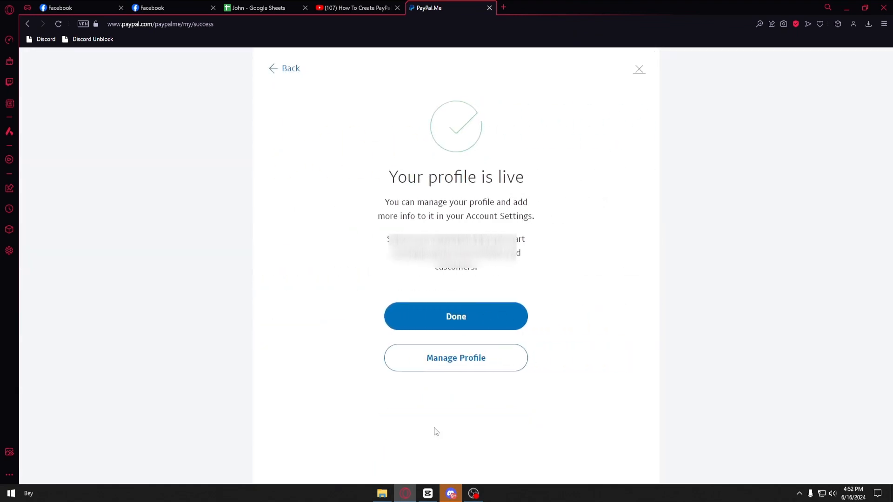
pyautogui.moveTo(452, 326)
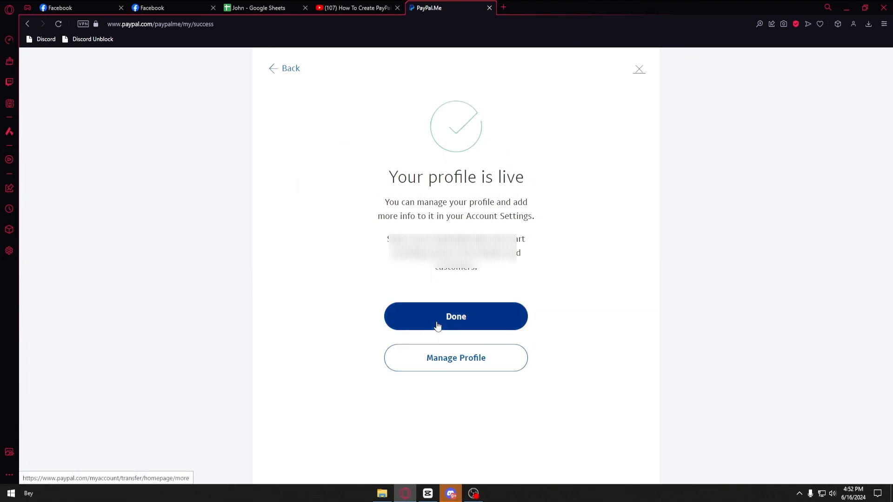
pyautogui.moveTo(438, 355)
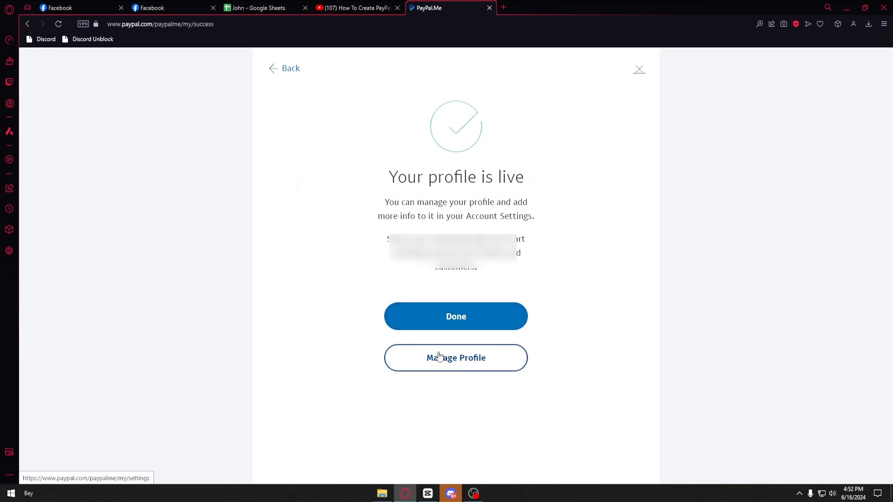
# Step: Go into Manage Profile and bring up the public PayPal.Me page for the new link
pyautogui.click(455, 357)
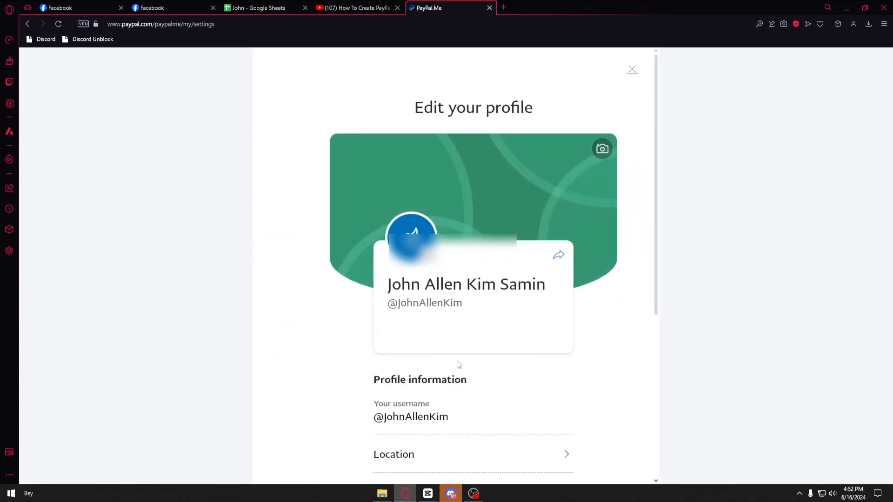
pyautogui.scroll(-3)
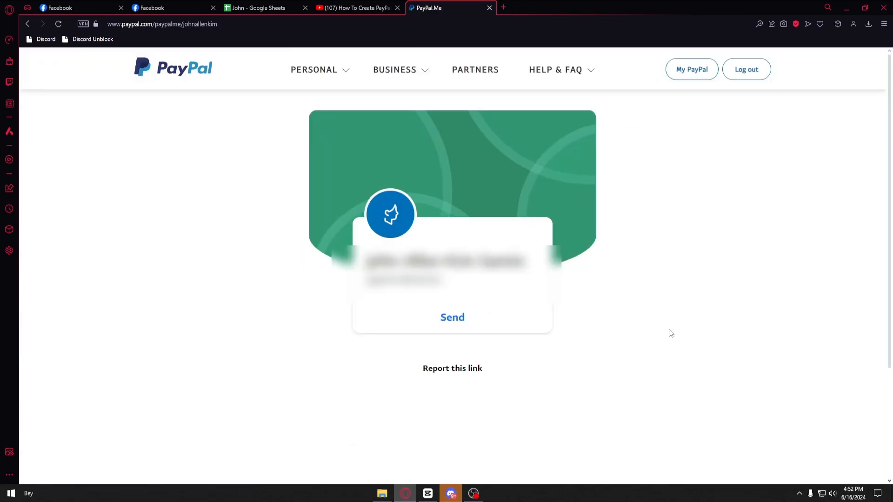
pyautogui.moveTo(663, 311)
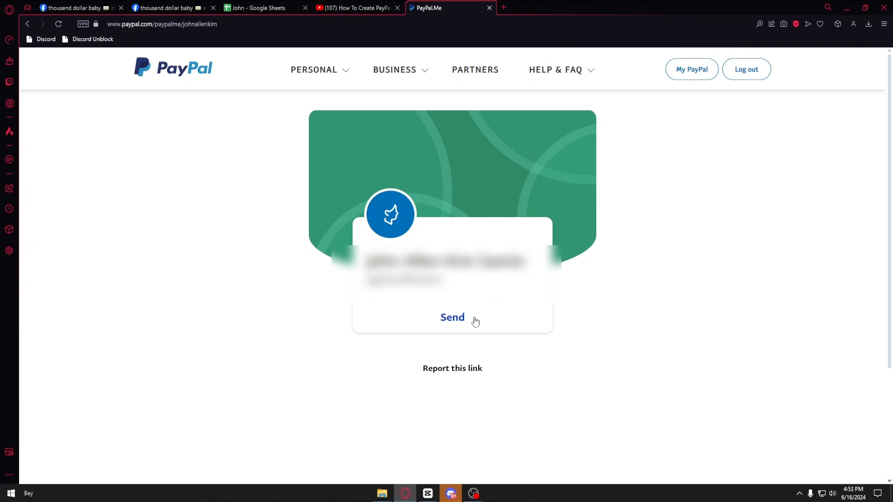
# Step: Use Send on the public PayPal.Me page to reach the Send Money screen at zero amount
pyautogui.click(452, 316)
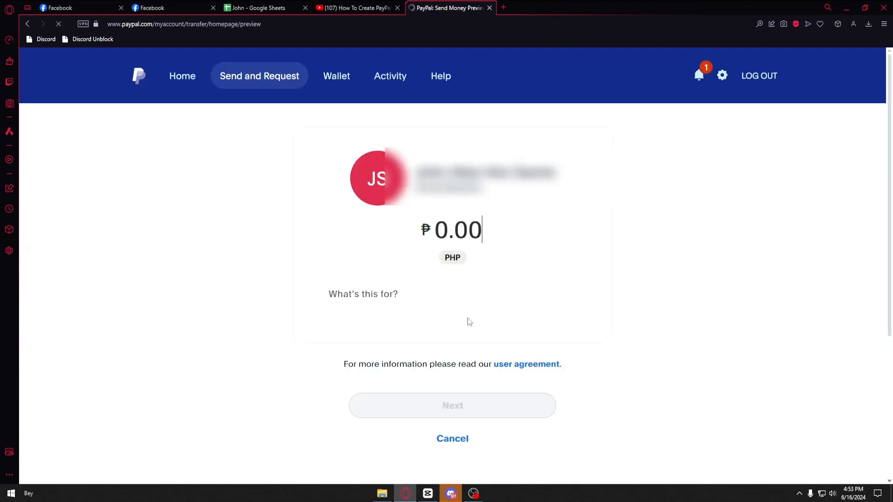